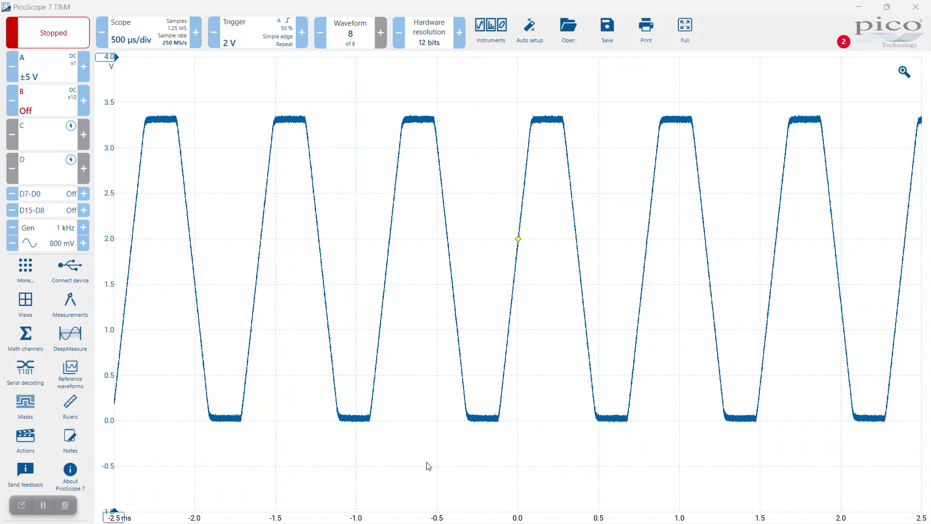
Inspect a rising edge zoomed in, then run until 10 waveforms are captured and stop.
click(903, 72)
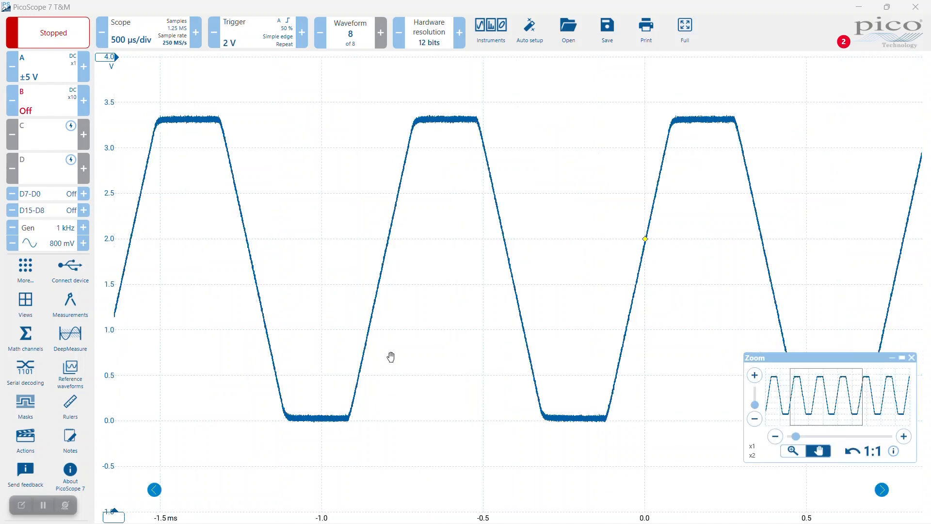
click(753, 375)
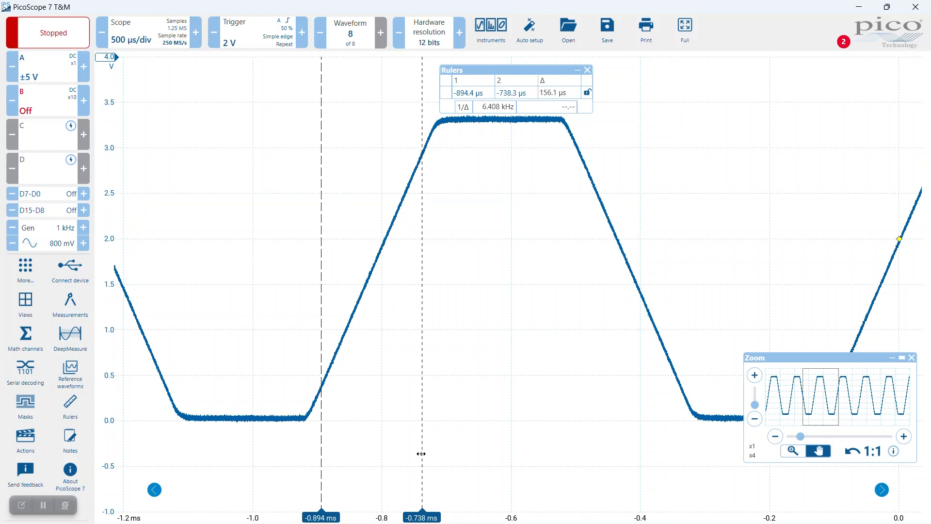
mouse_move(461, 394)
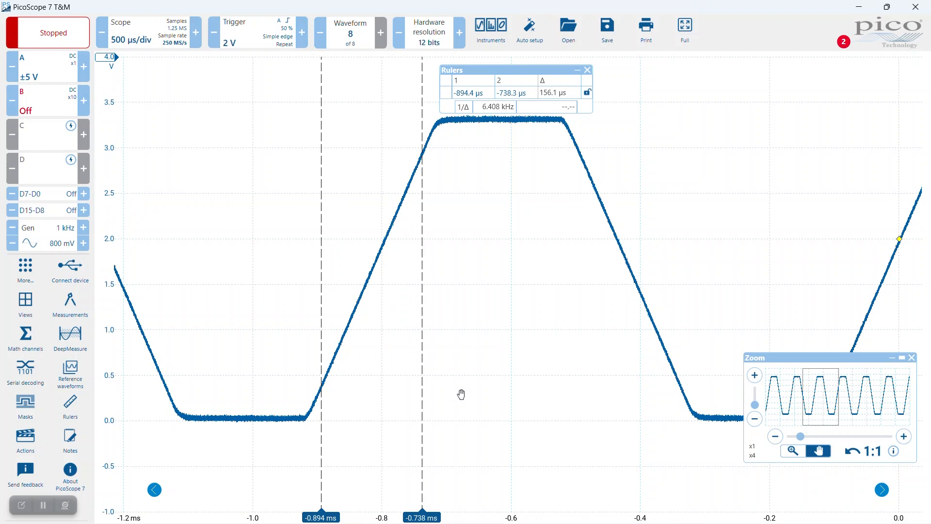
mouse_move(574, 97)
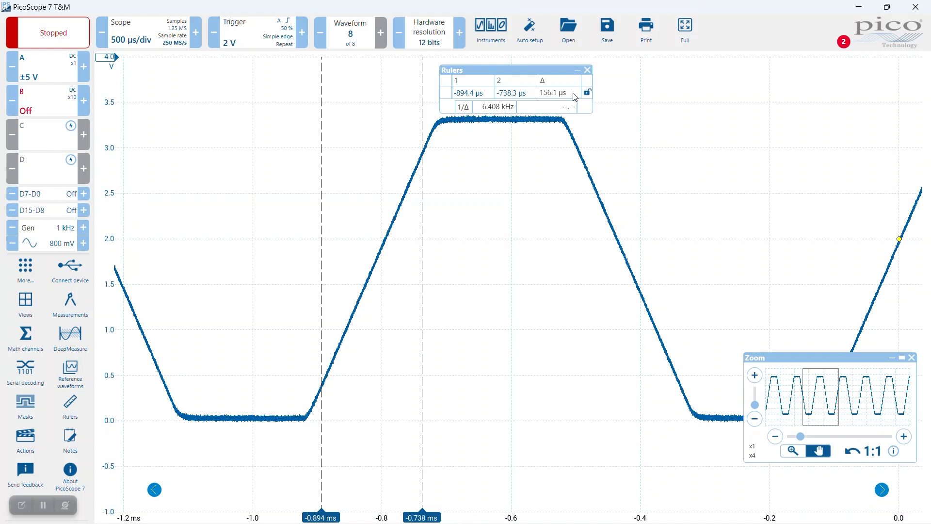
click(587, 70)
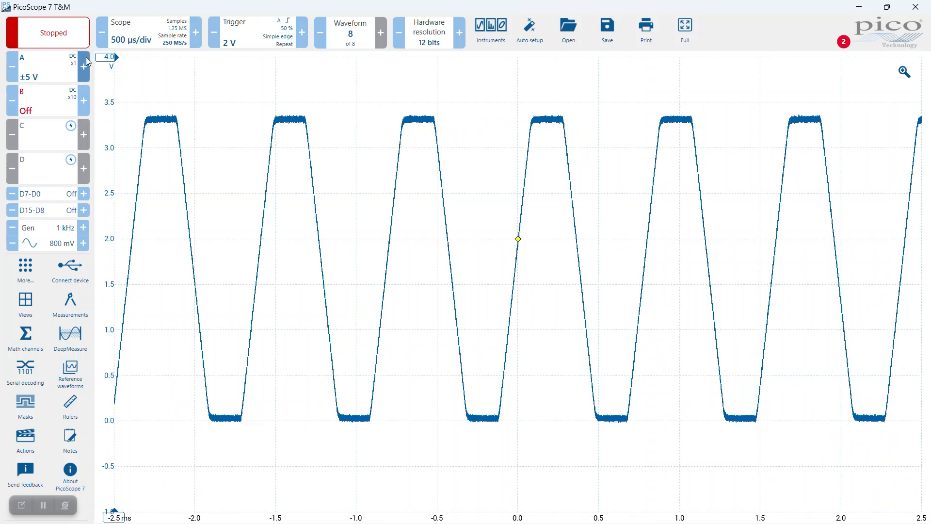
click(47, 32)
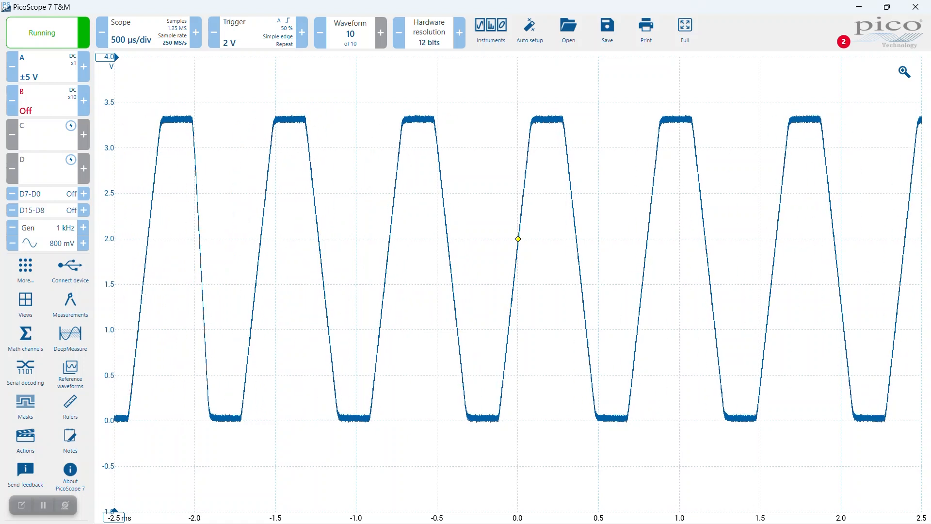
click(47, 32)
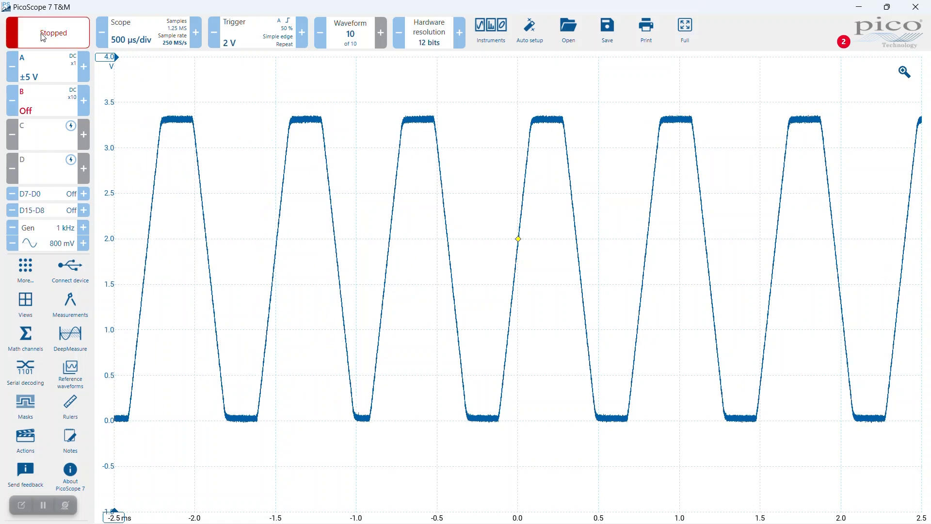
mouse_move(248, 81)
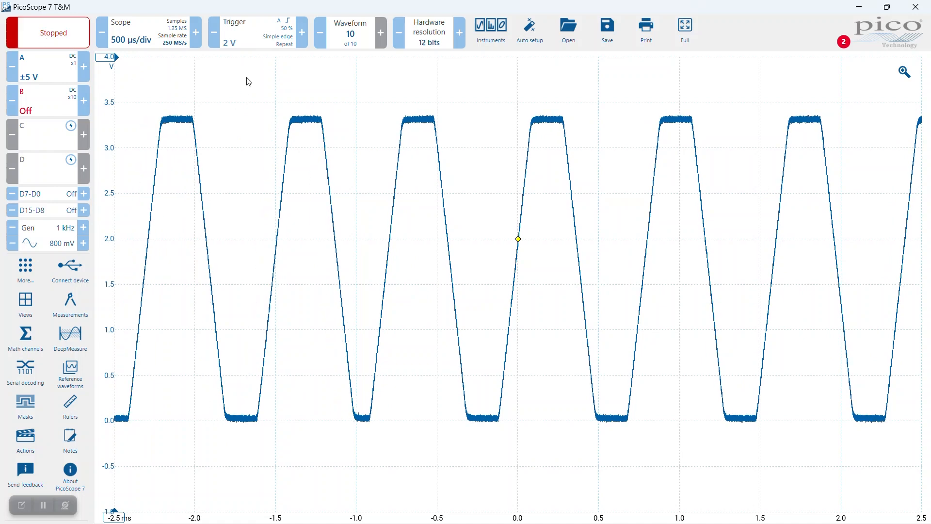
Change the channel A trigger type from edge to Rise/Fall time.
click(234, 33)
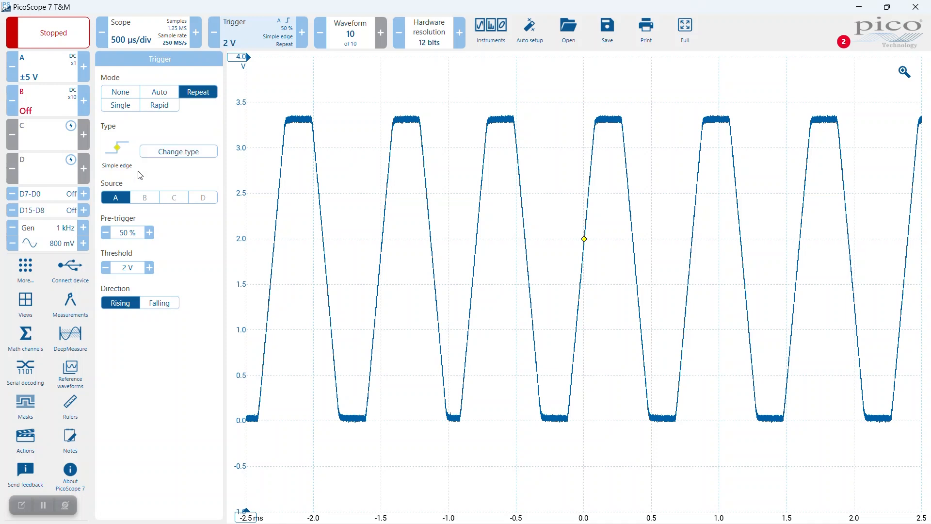
mouse_move(178, 152)
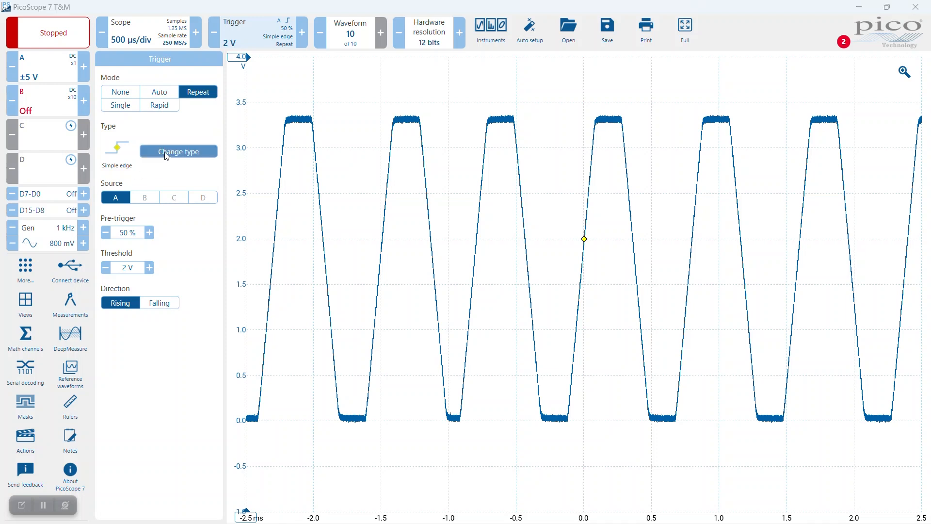
click(178, 151)
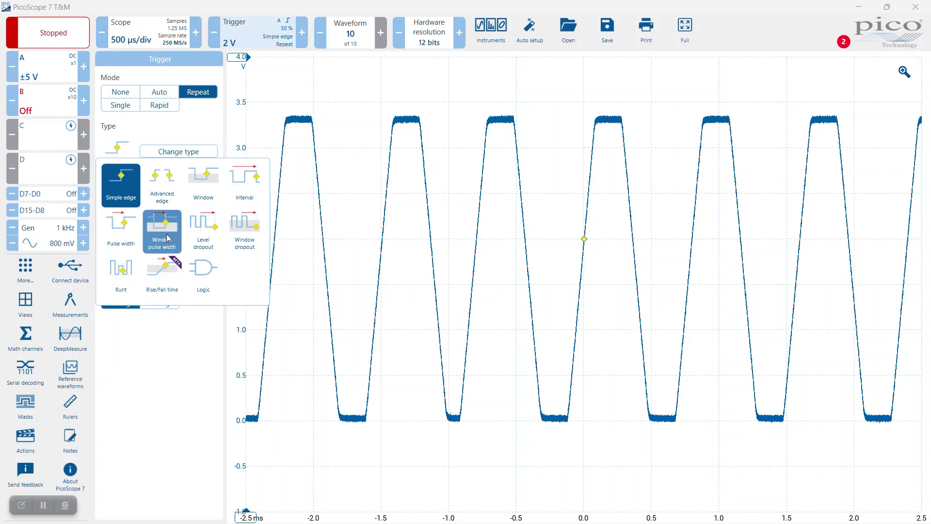
mouse_move(161, 275)
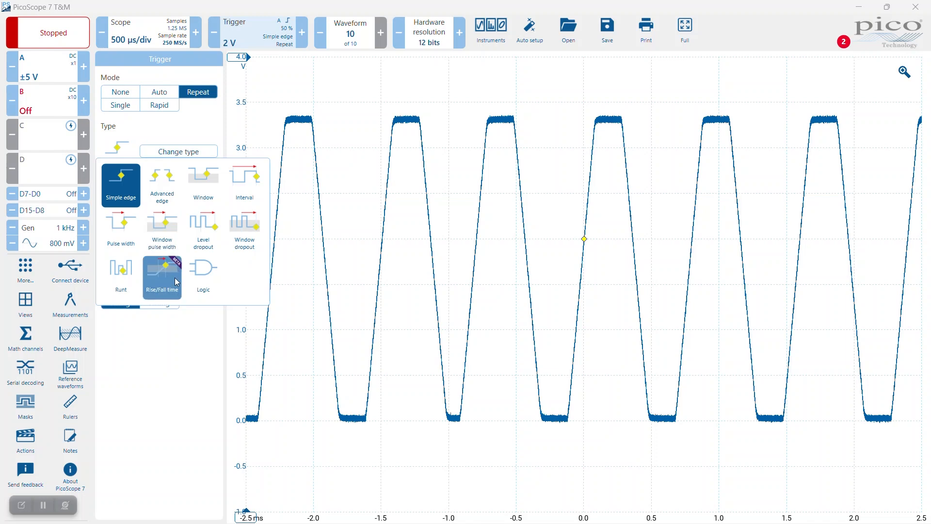
click(161, 276)
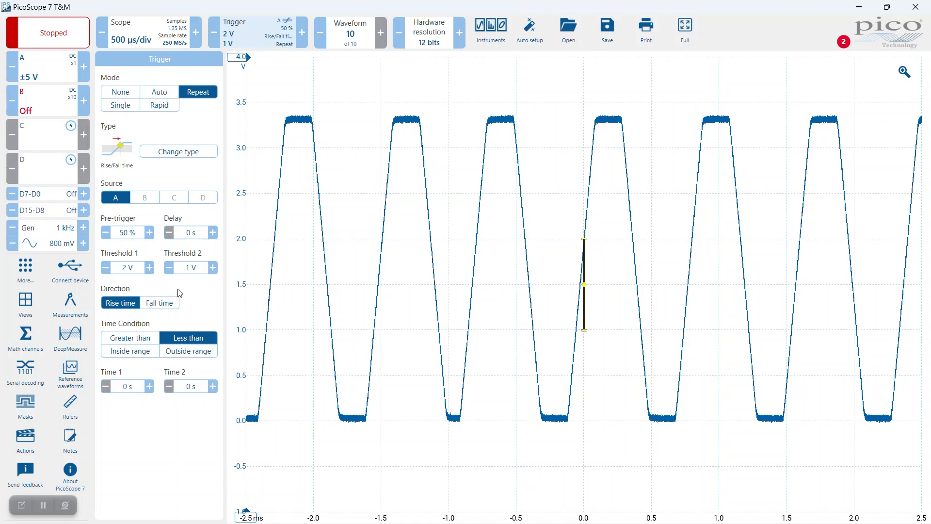
mouse_move(222, 281)
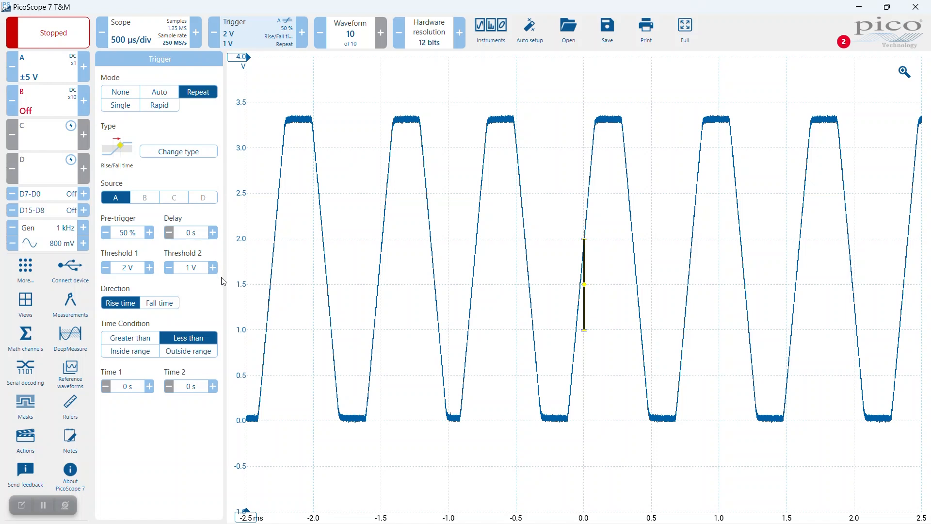
mouse_move(137, 273)
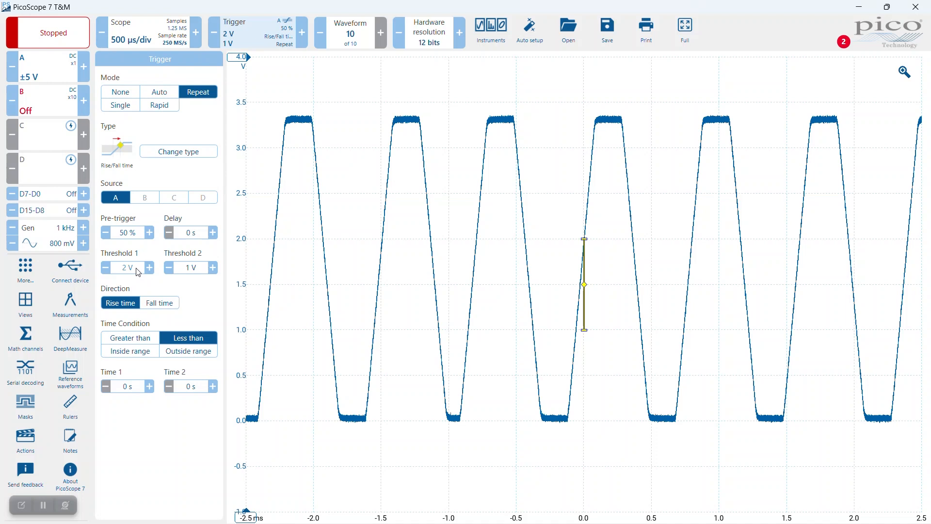
click(126, 267)
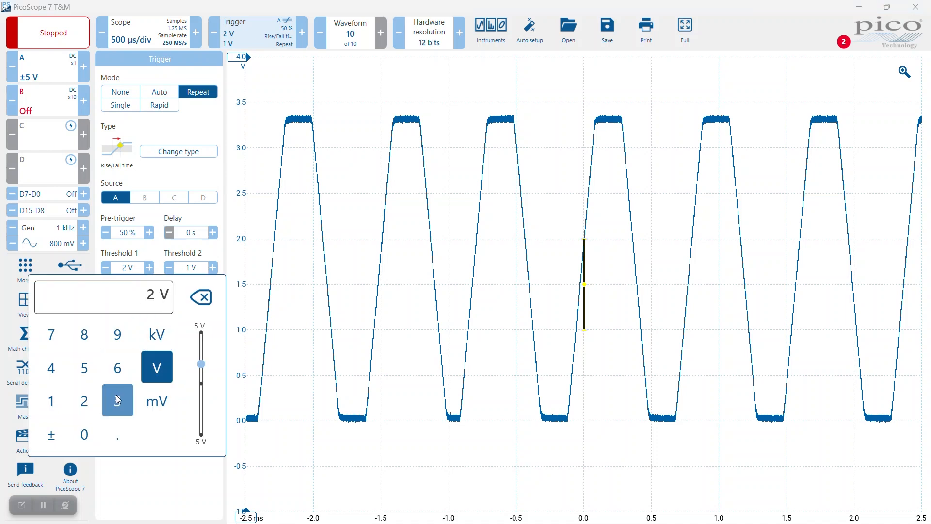
click(117, 400)
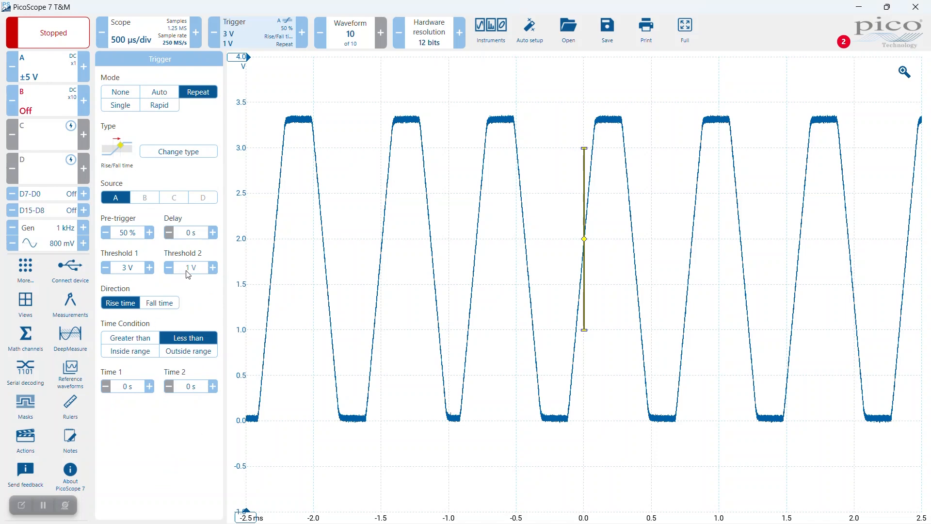
click(192, 267)
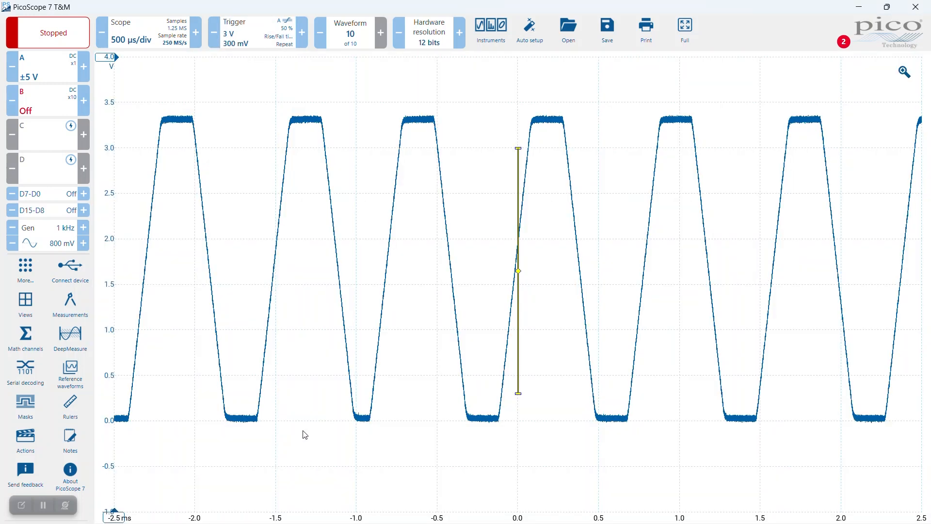
mouse_move(537, 325)
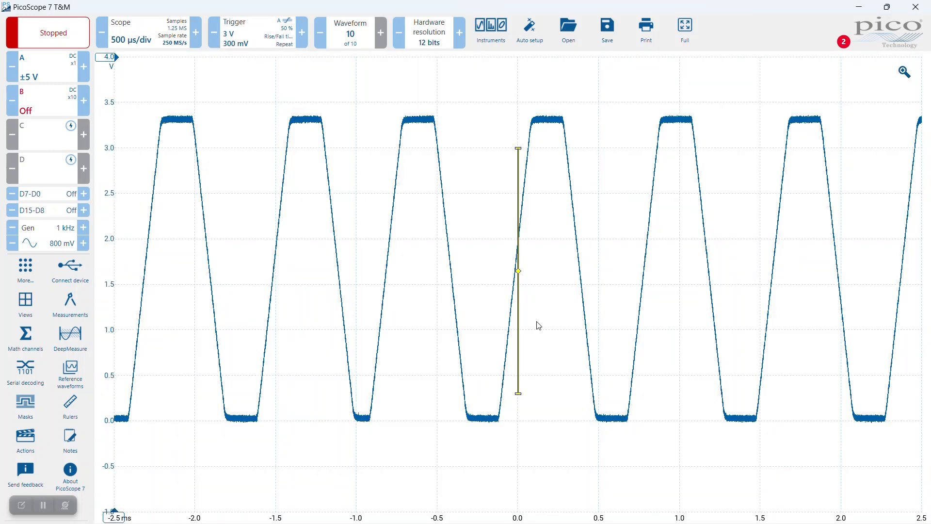
mouse_move(377, 415)
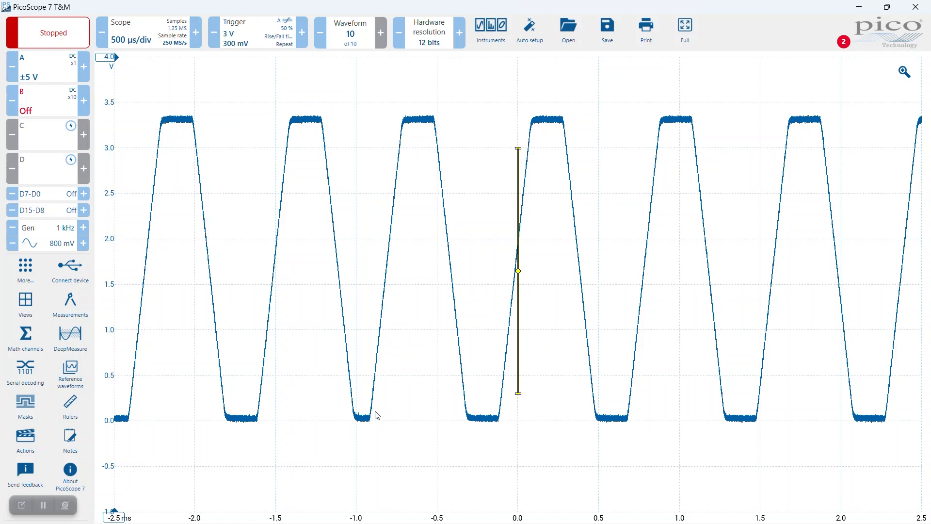
mouse_move(126, 243)
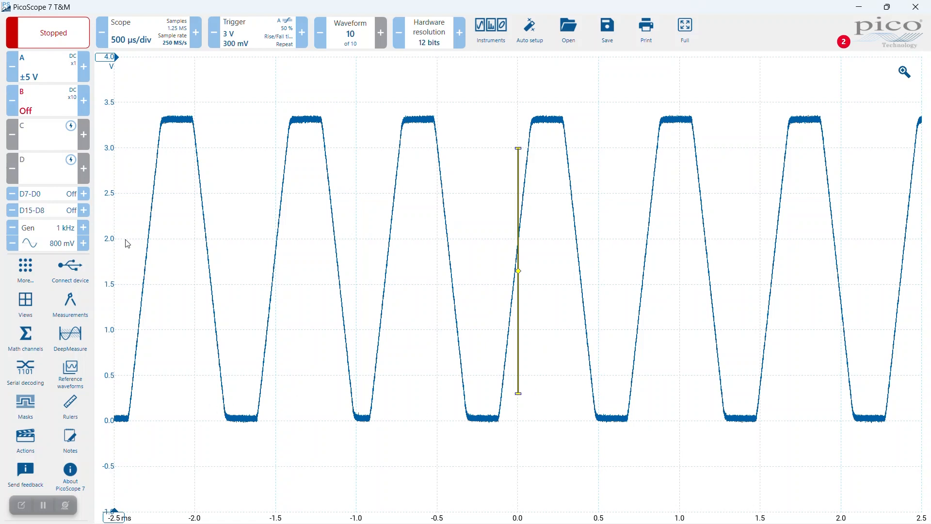
Set the rise-time trigger's Time 1 limit to less than 100 µs.
click(233, 30)
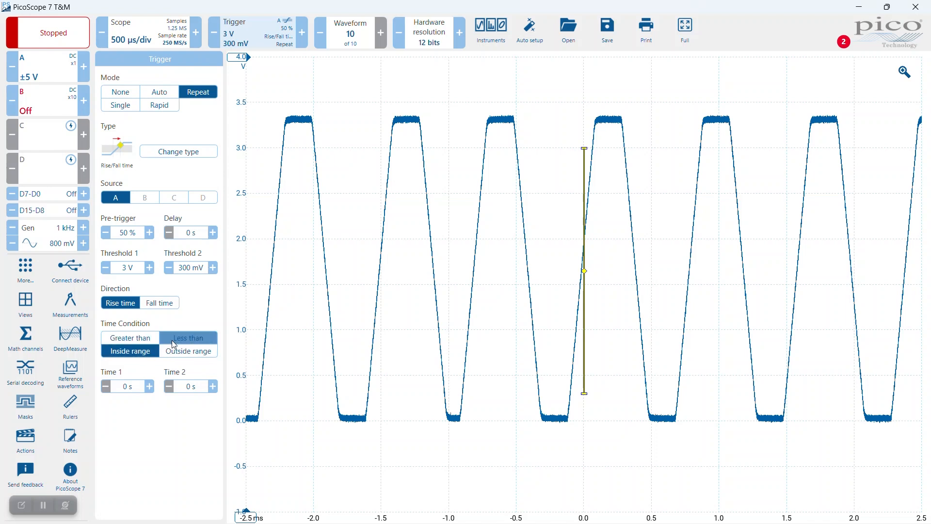
click(125, 385)
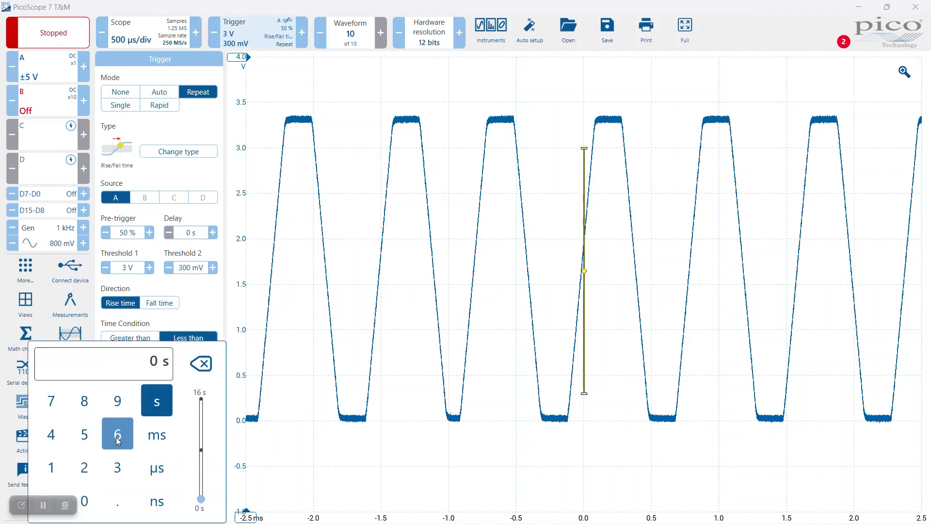
click(83, 500)
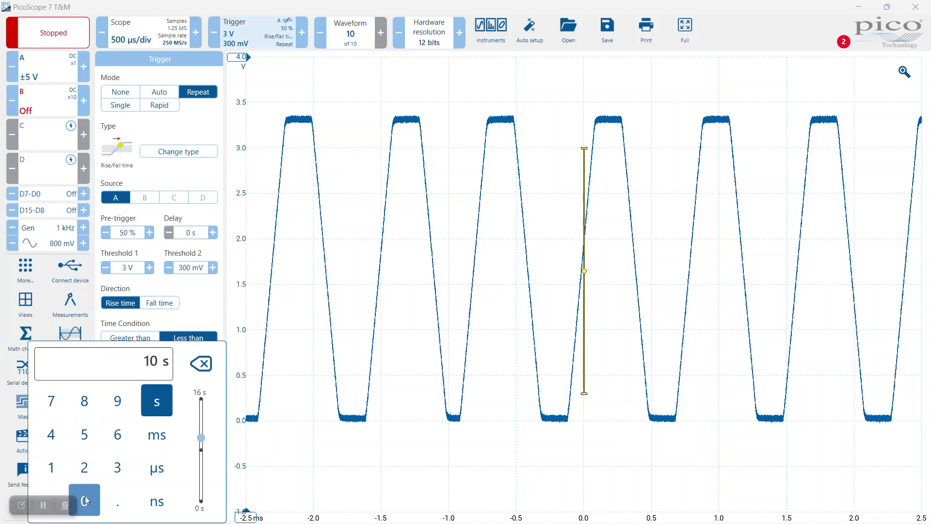
click(84, 500)
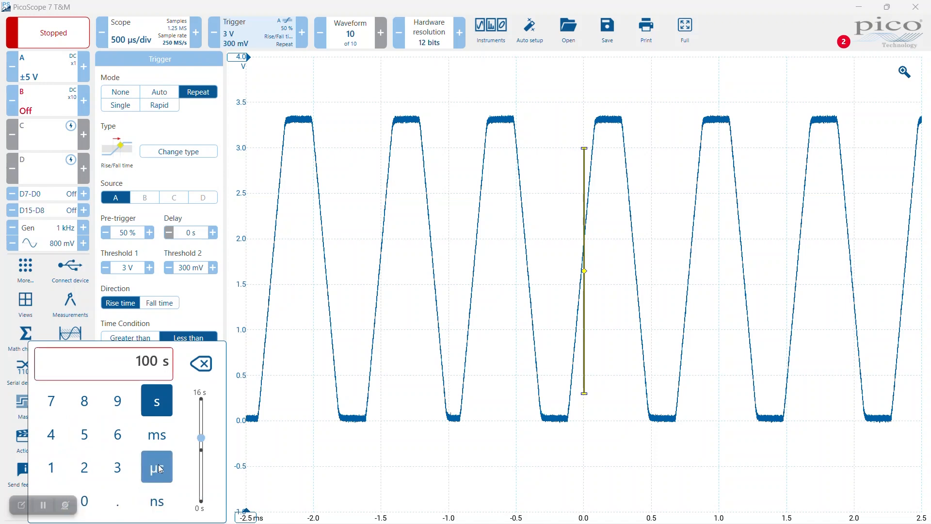
click(156, 466)
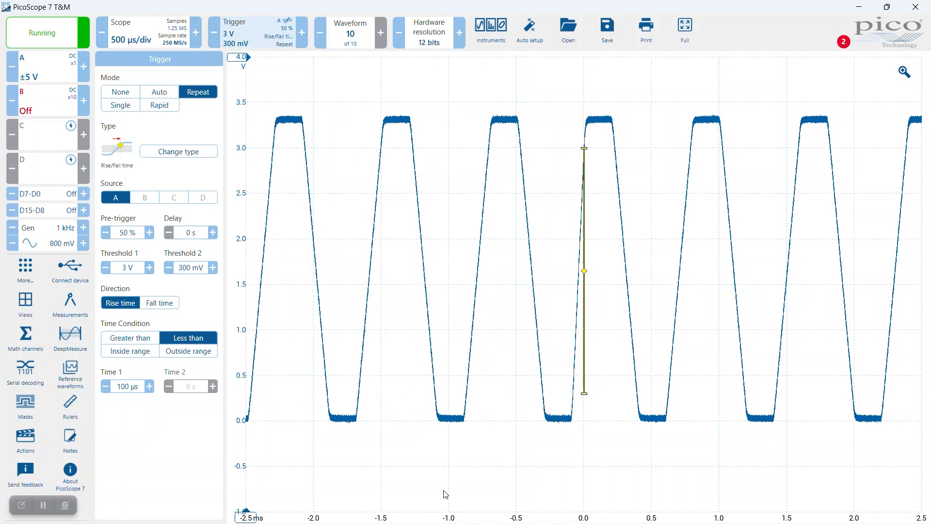
mouse_move(605, 433)
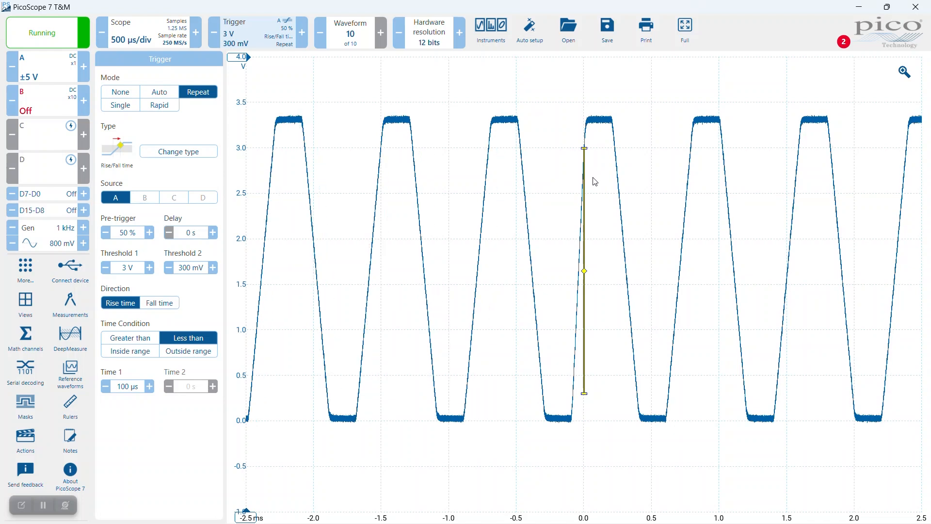
click(903, 72)
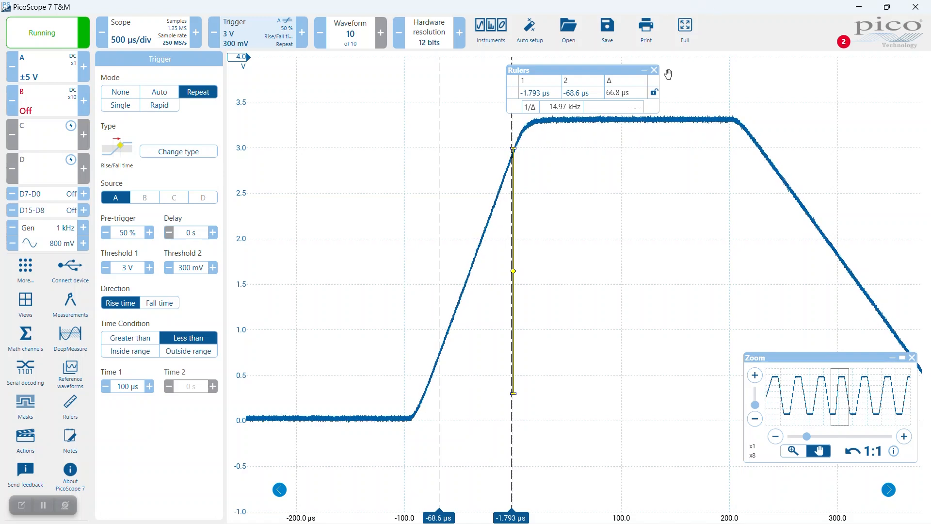
click(653, 69)
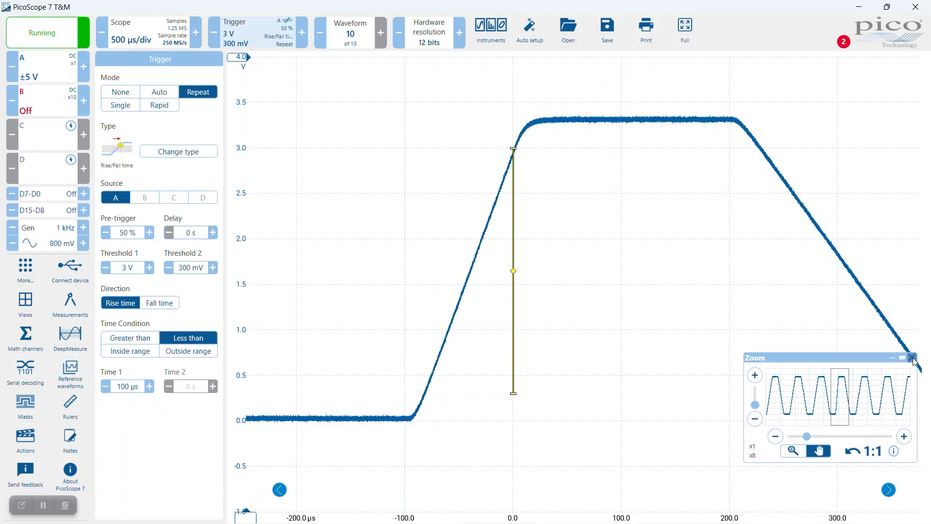
click(912, 357)
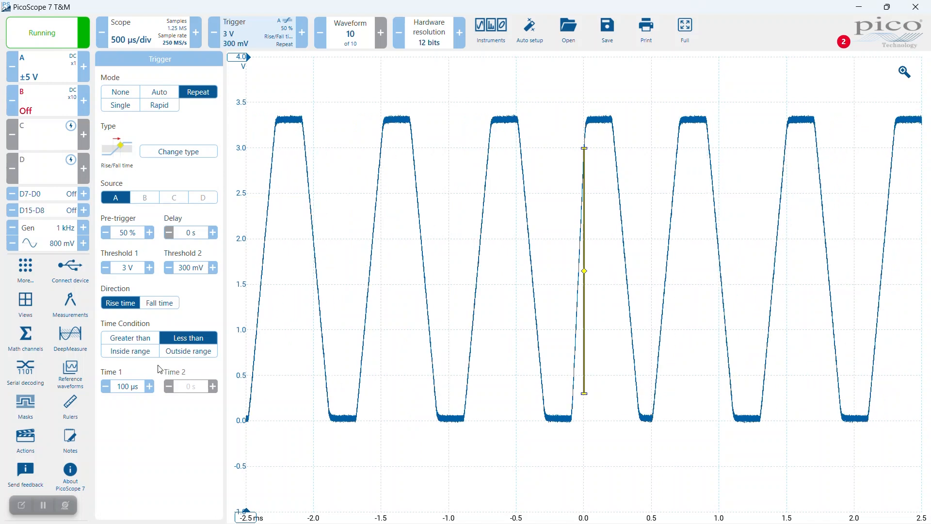
Switch the trigger condition to Greater than with a 220 µs Time 1 limit.
click(129, 337)
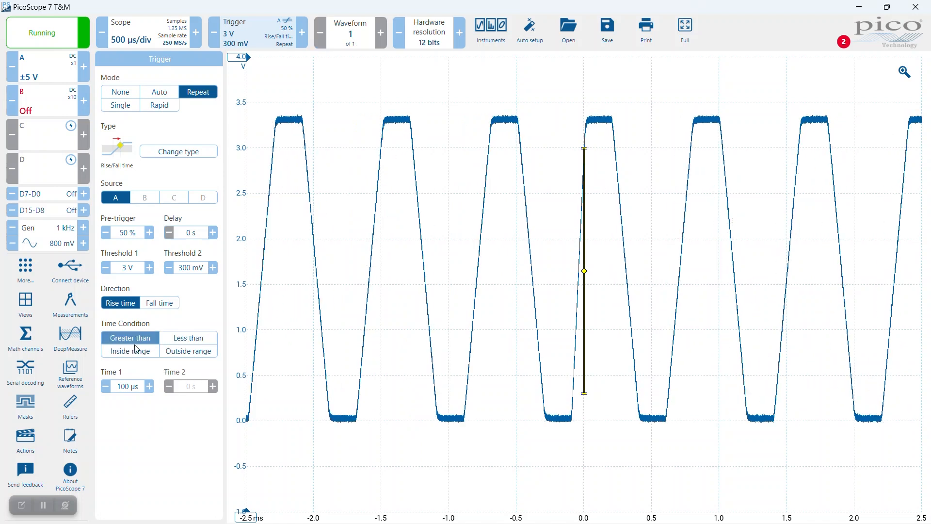
click(127, 386)
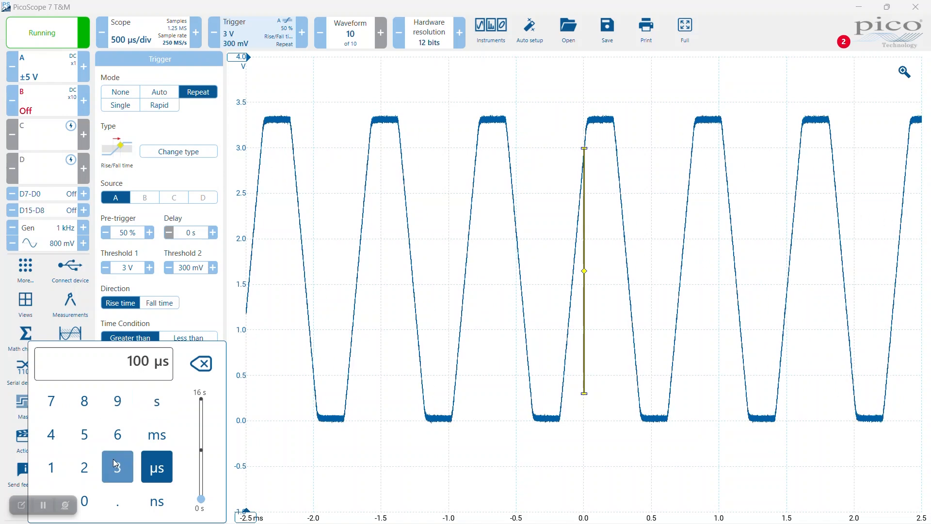
click(84, 466)
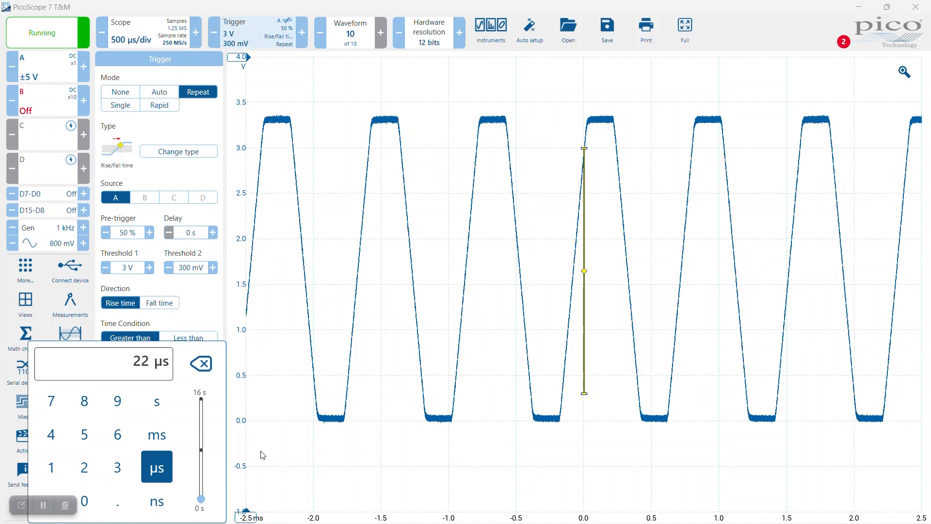
click(84, 500)
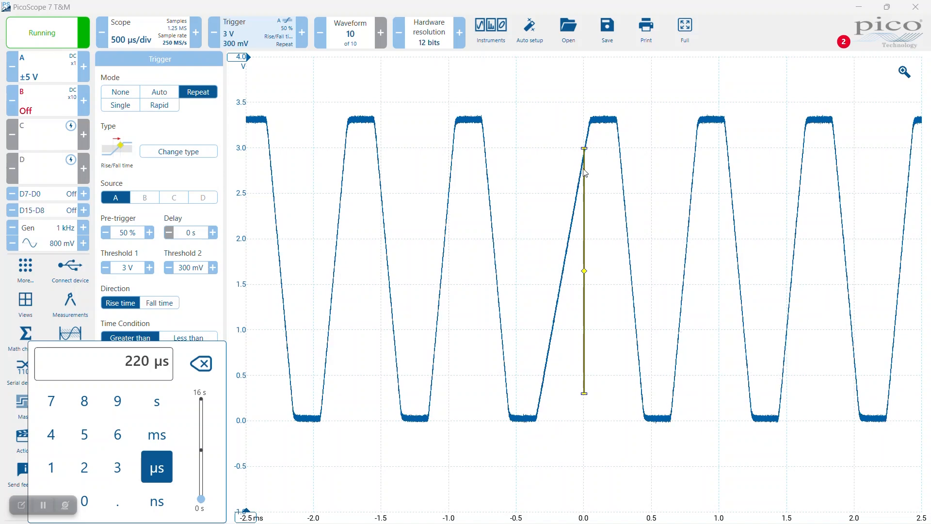
mouse_move(566, 430)
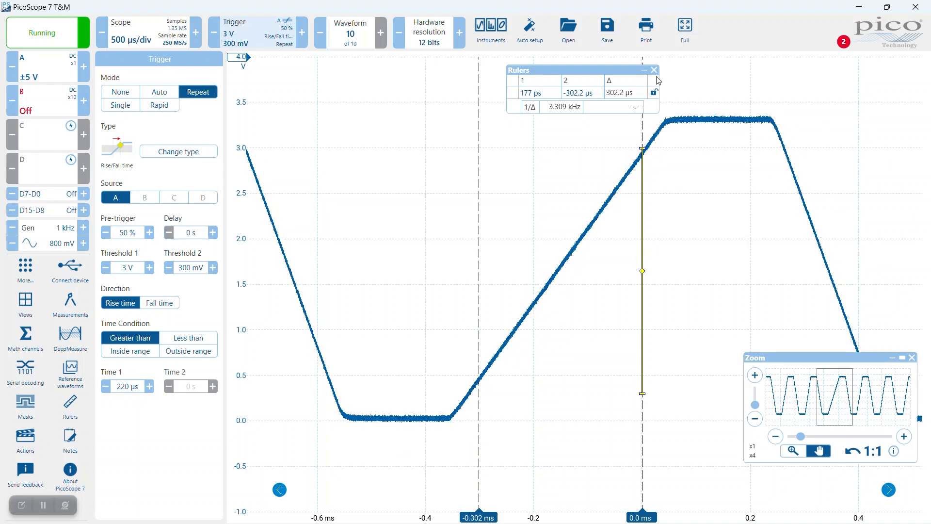
Close the Rulers readout after measuring the roughly 302 µs rising edge.
click(654, 69)
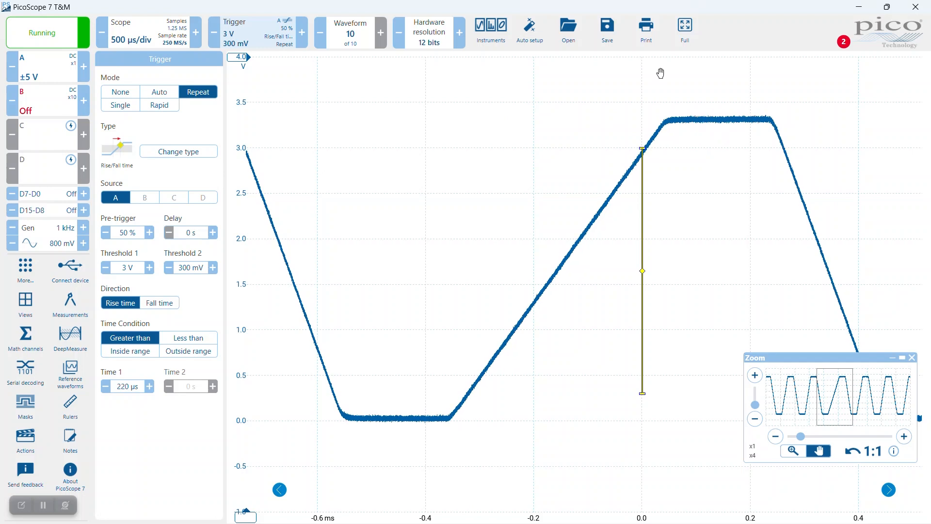